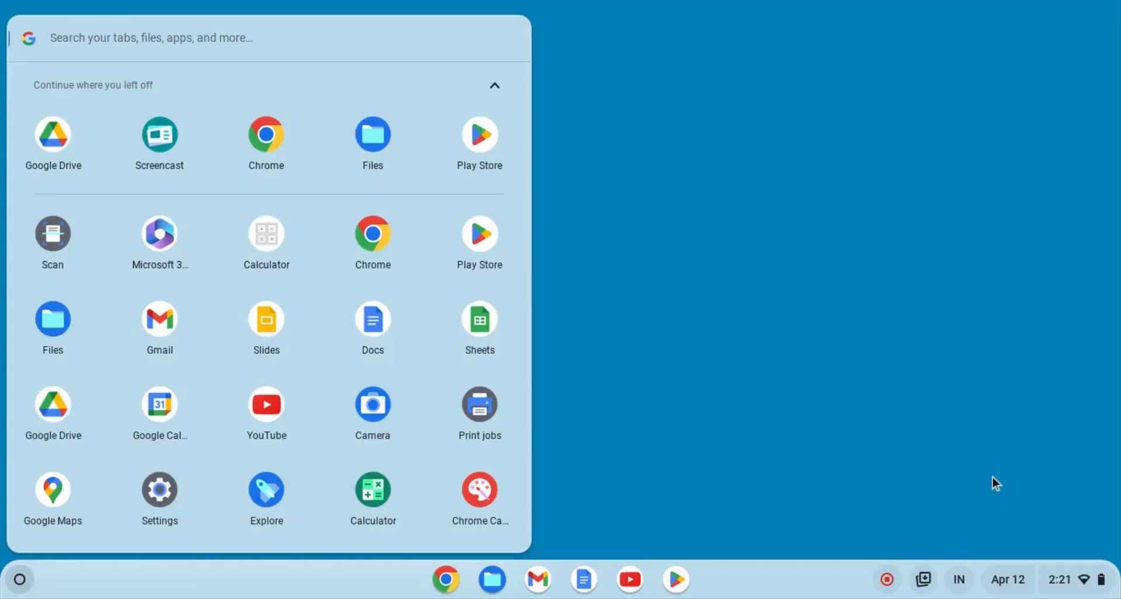
# Show the Quick Settings panel from the shelf status area.
pyautogui.click(1063, 579)
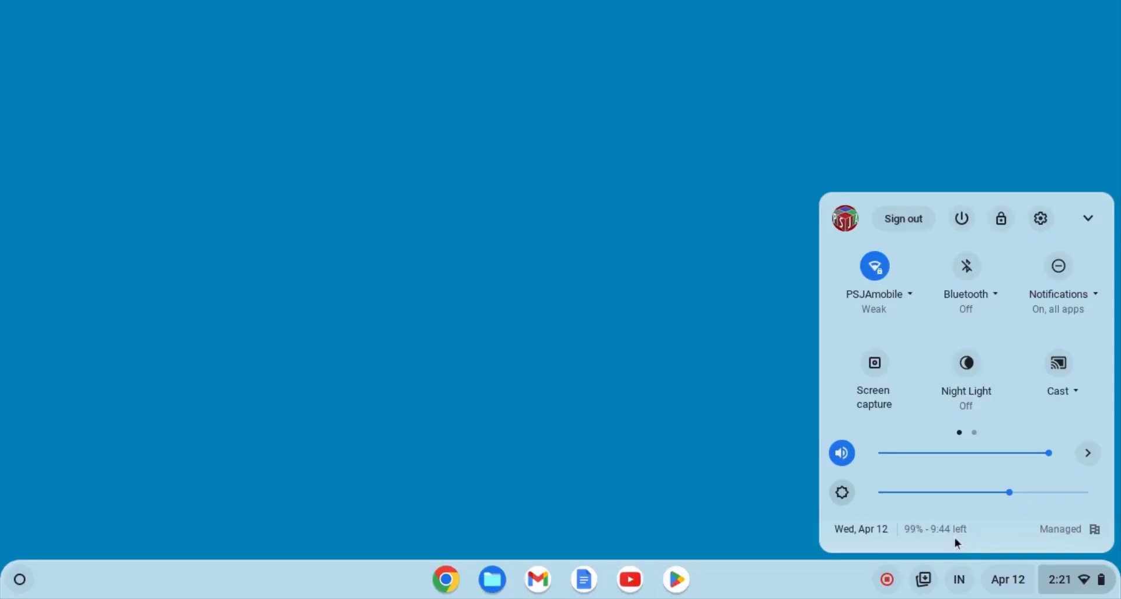
pyautogui.moveTo(966, 363)
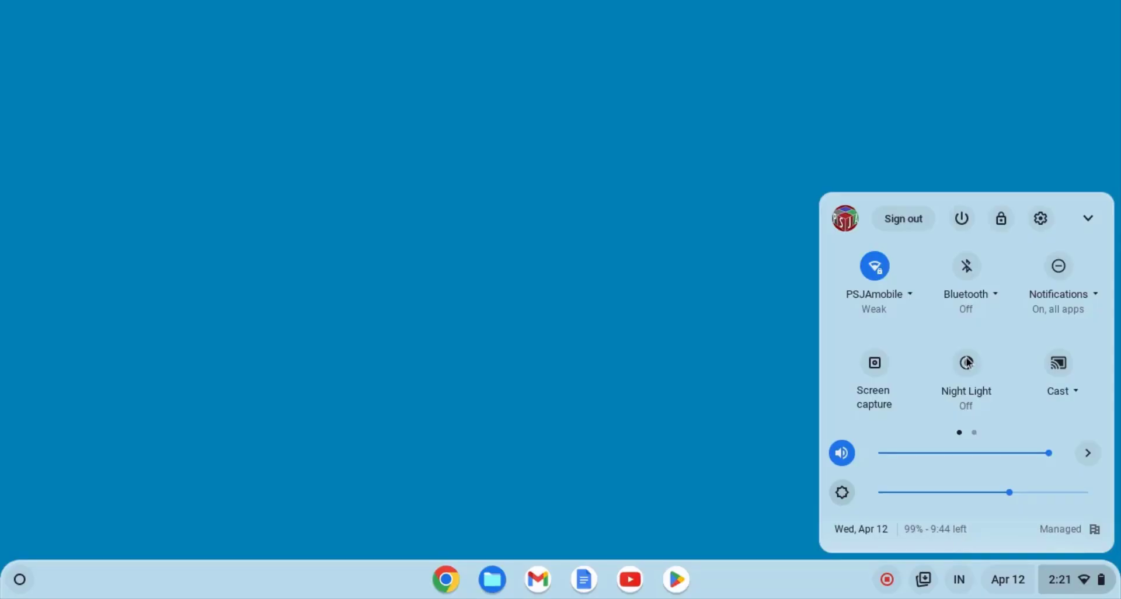
# Launch the Settings app from the Quick Settings gear, landing on the Network page.
pyautogui.click(1040, 218)
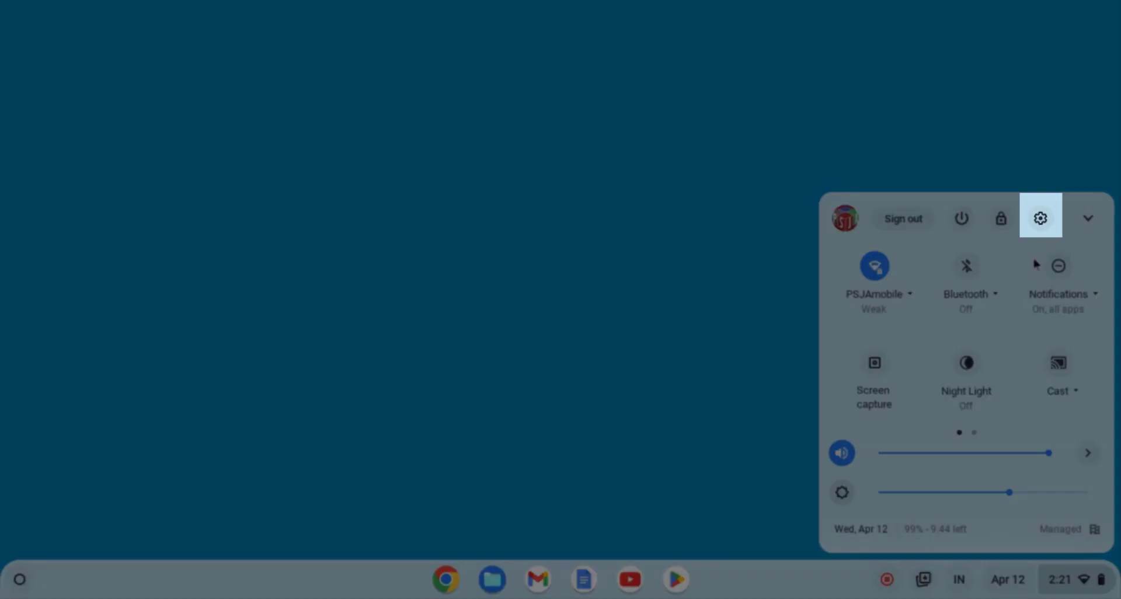
pyautogui.click(1040, 218)
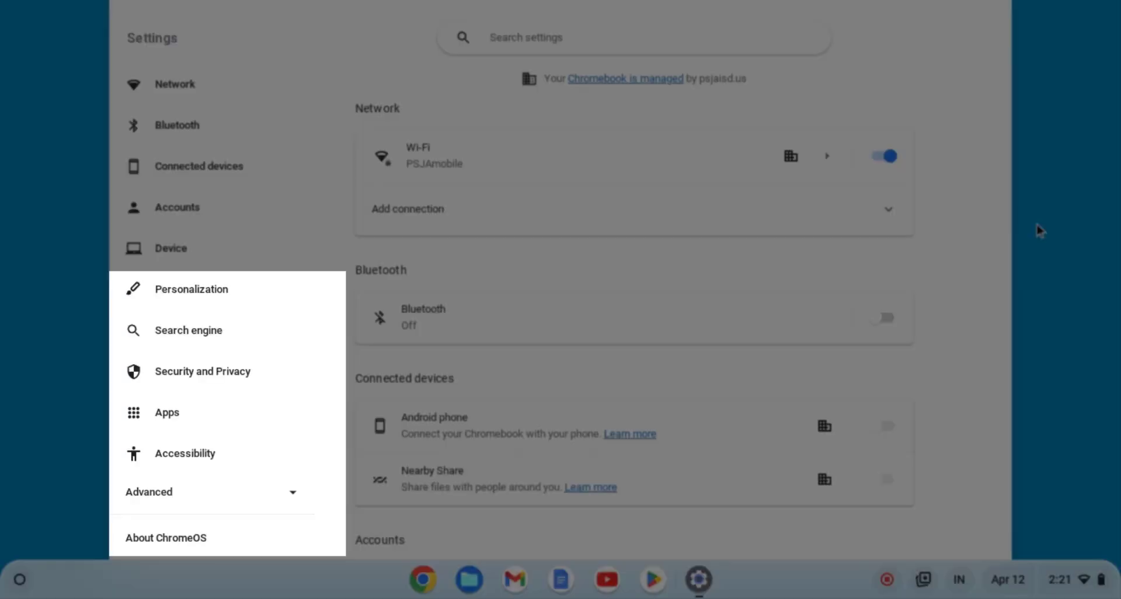
pyautogui.moveTo(196, 326)
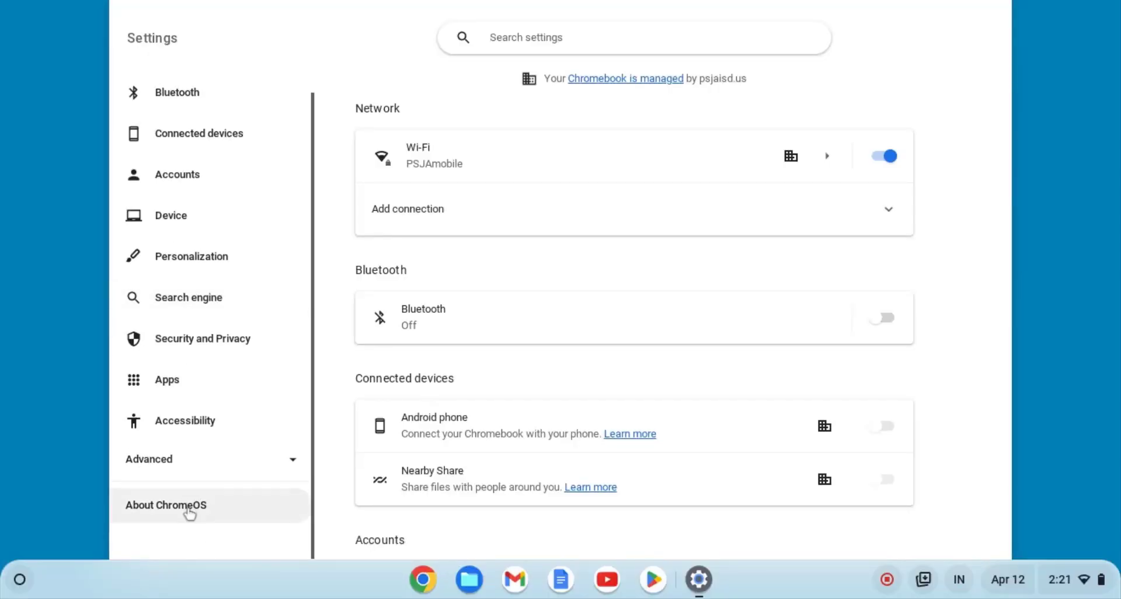
# Go to About ChromeOS (version 111.0.5563.118) and run Check for updates so updating begins.
pyautogui.click(165, 504)
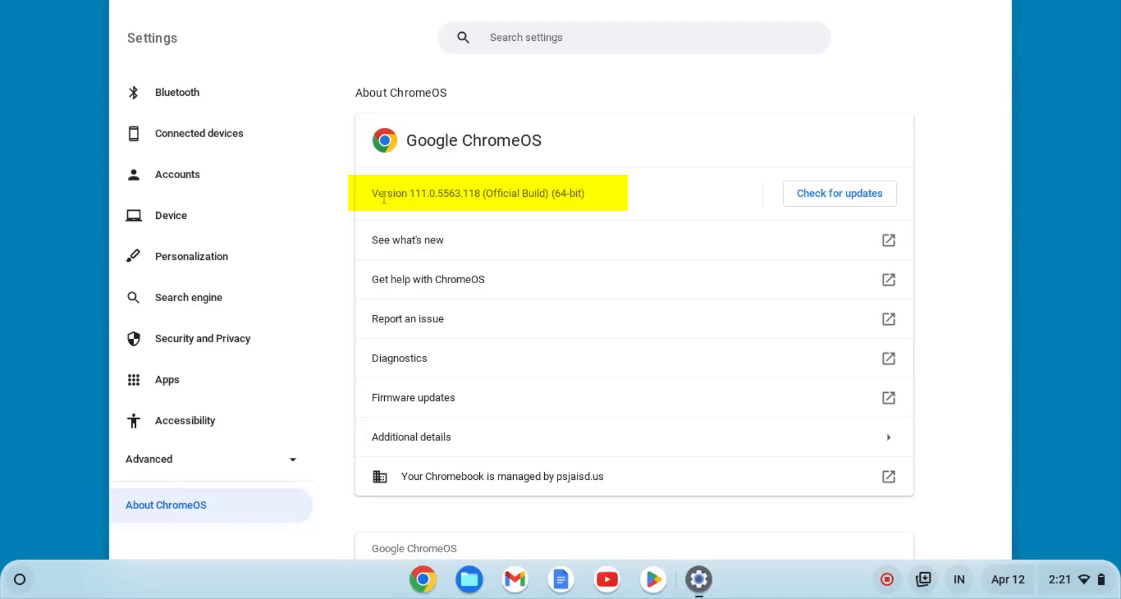
pyautogui.click(838, 193)
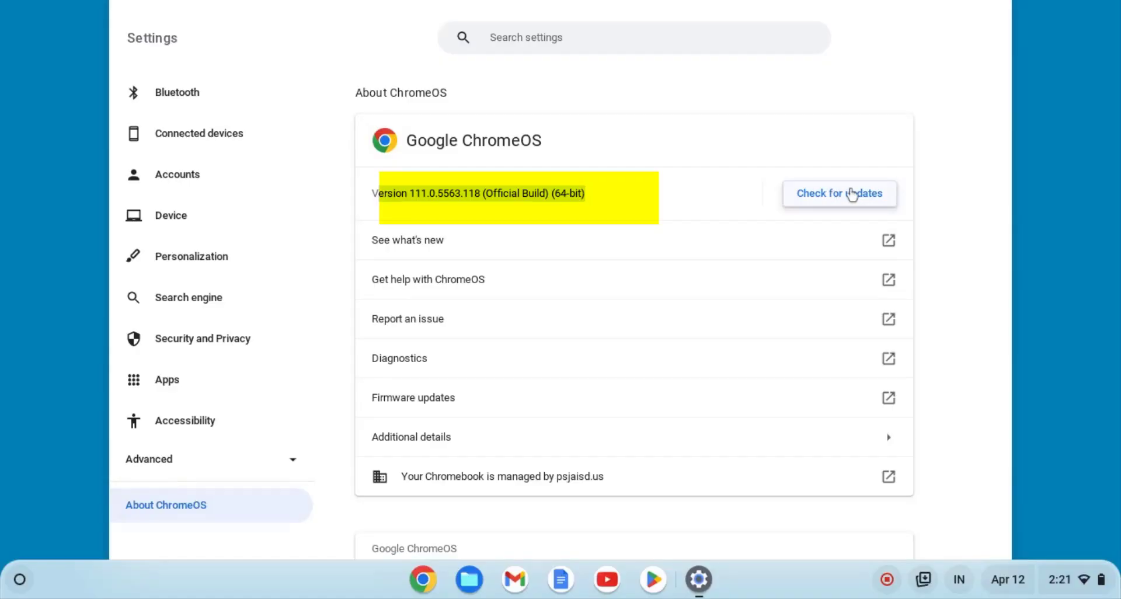
pyautogui.click(840, 192)
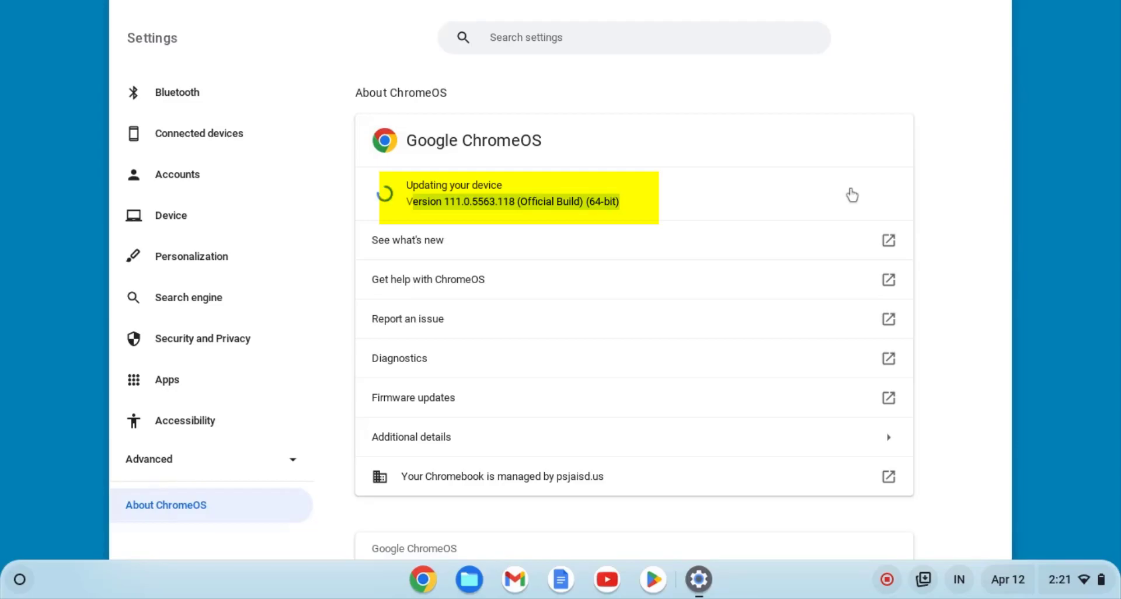